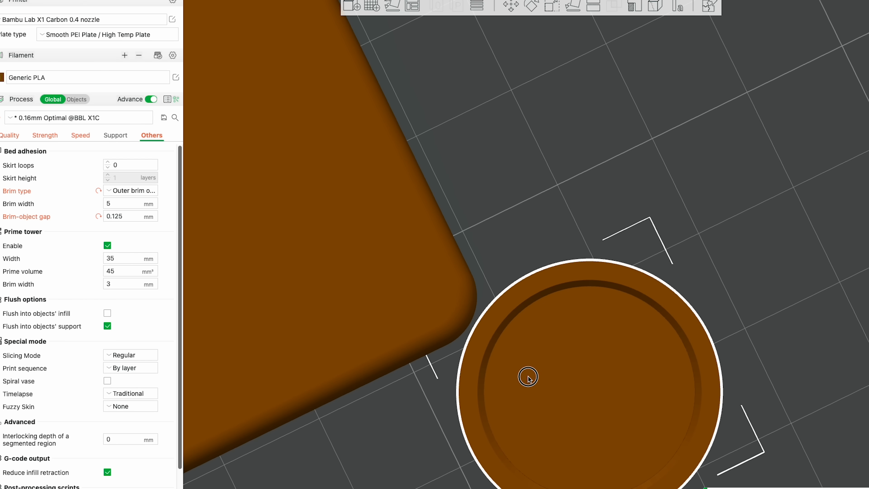
pyautogui.moveTo(724, 230)
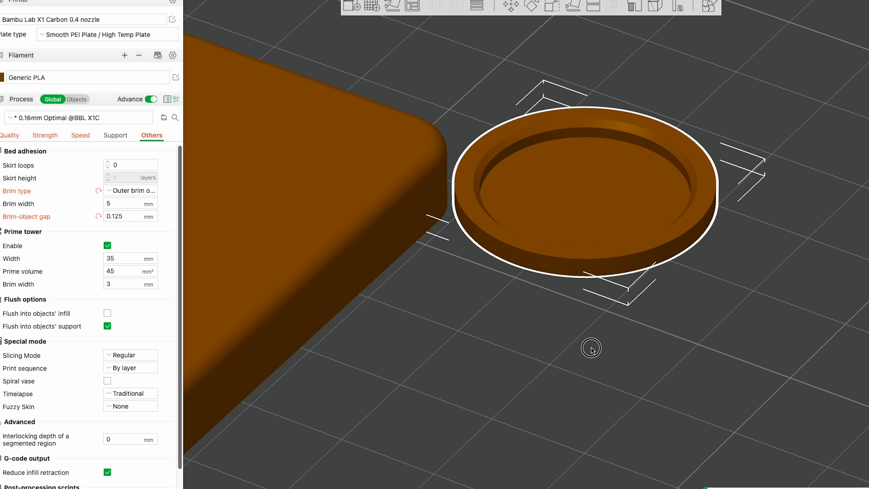
pyautogui.moveTo(775, 8)
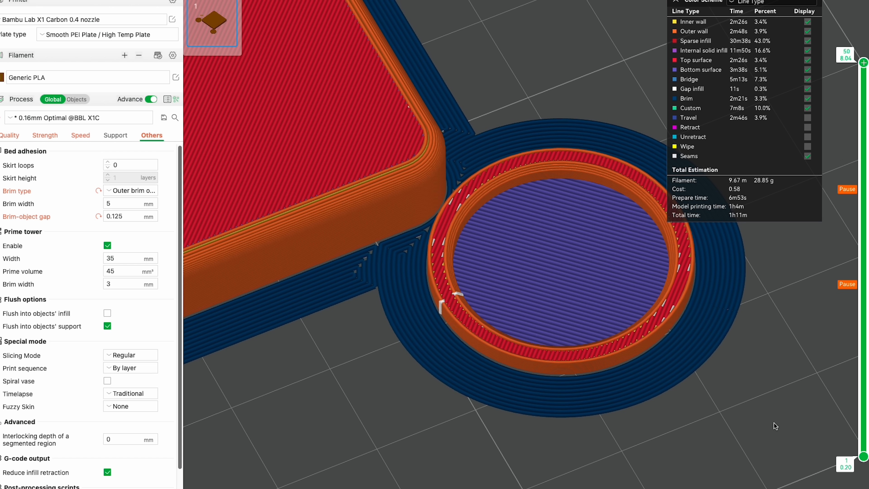
pyautogui.moveTo(774, 423)
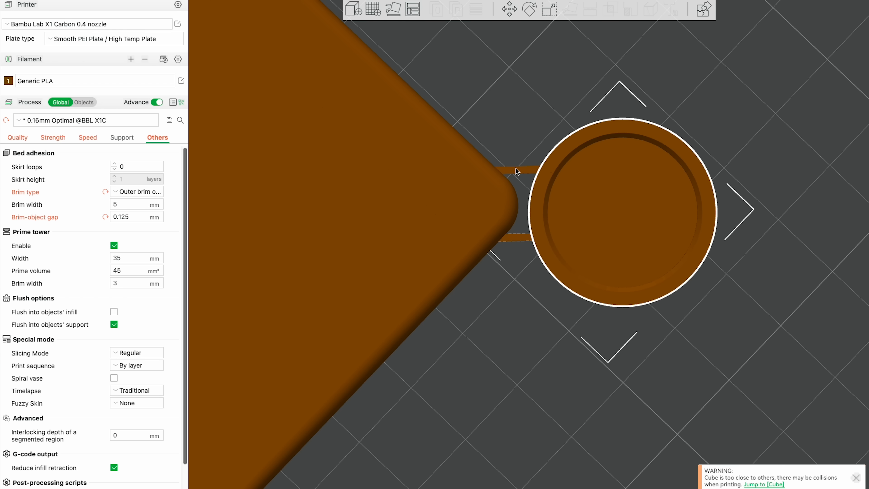
# - Deselect the cradle, leaving it joined to the model's corner by two thin sprue bars
pyautogui.click(550, 339)
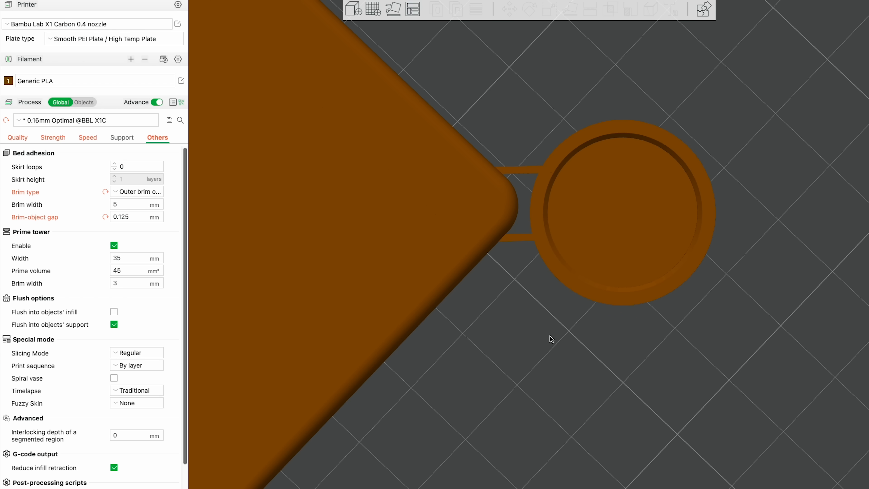